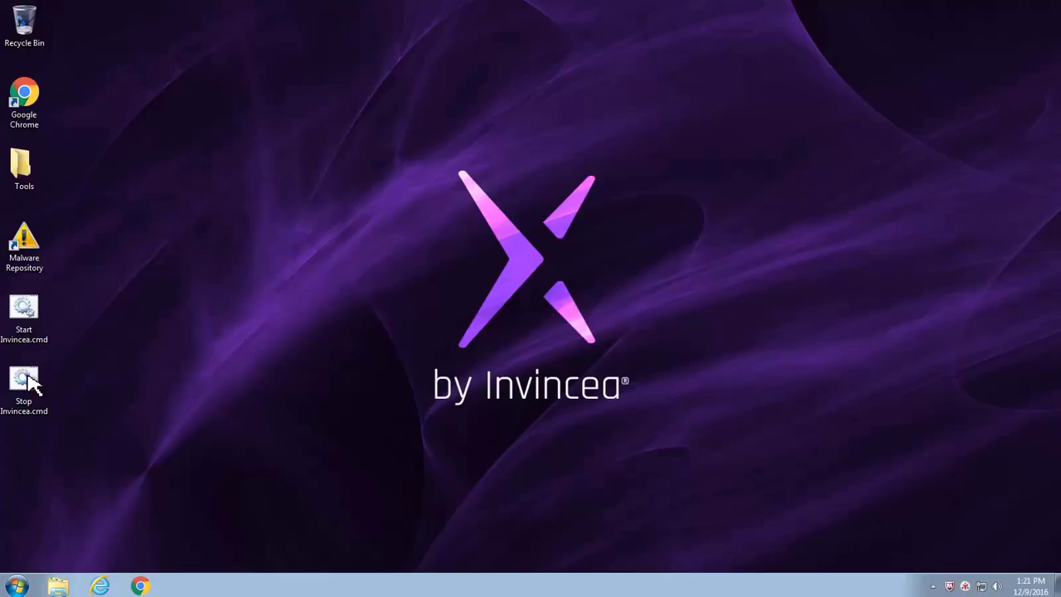
# Step: Run Stop Invincea.cmd with admin approval, then bring up the Malware Repository index in Chrome
pyautogui.doubleClick(24, 384)
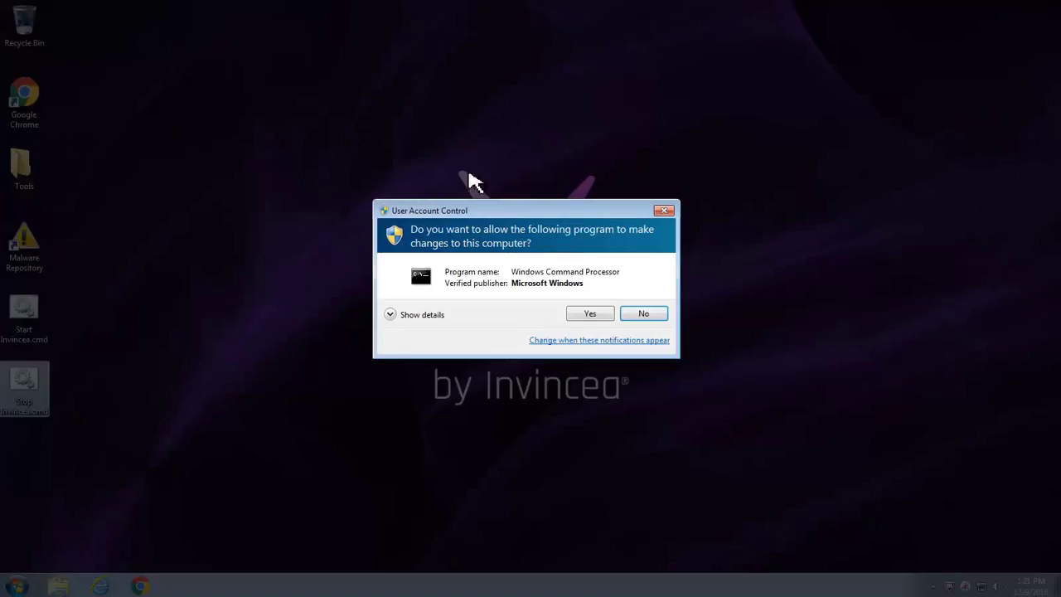
pyautogui.click(590, 313)
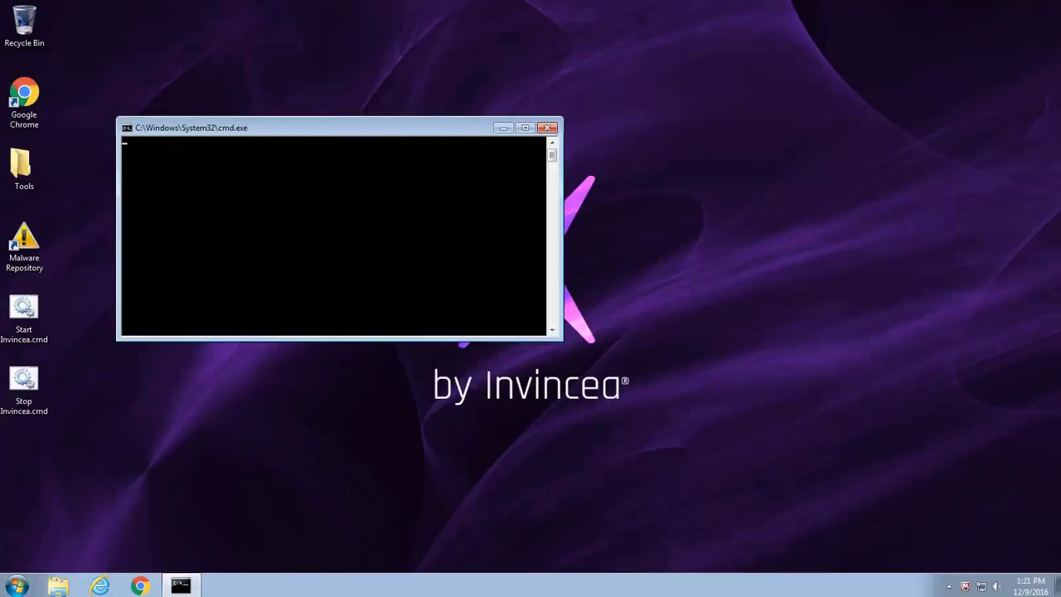
pyautogui.click(547, 126)
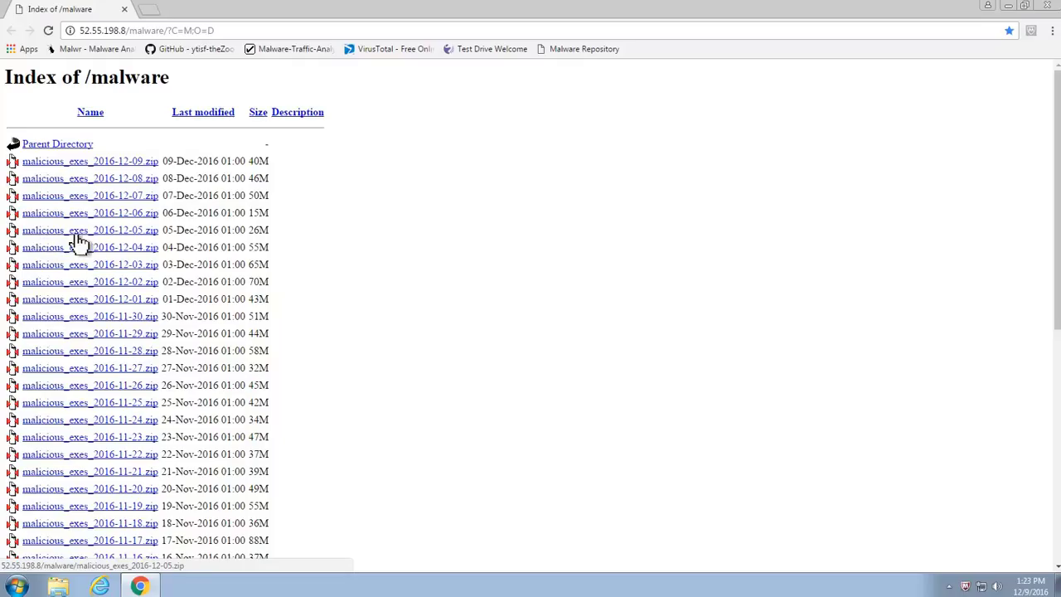
# Step: Download malicious_exes_2016-12-05.zip and extract it into Downloads with WinZip, entering its password
pyautogui.click(90, 230)
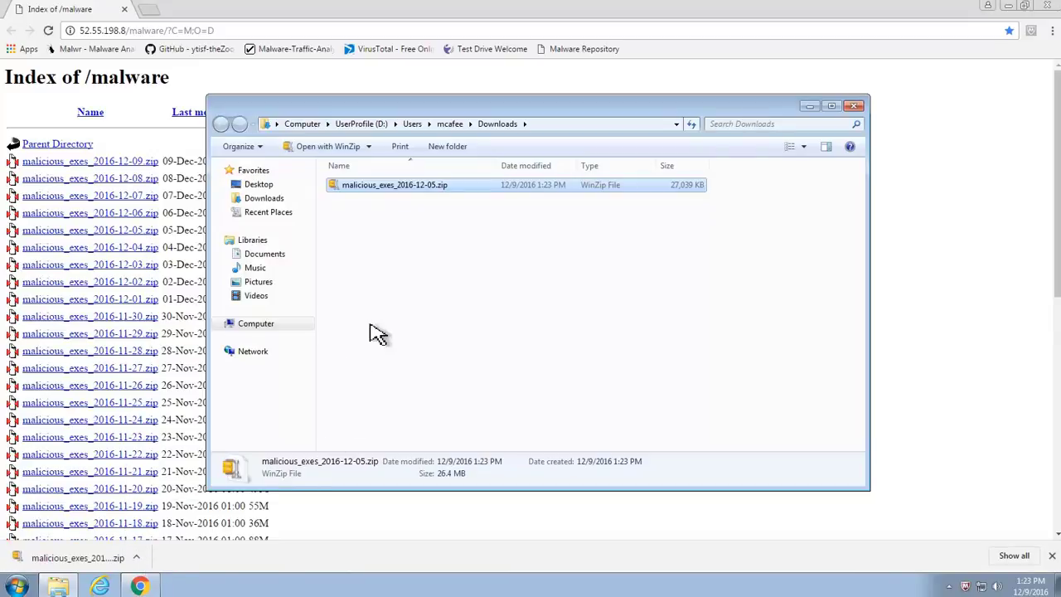
pyautogui.rightClick(395, 184)
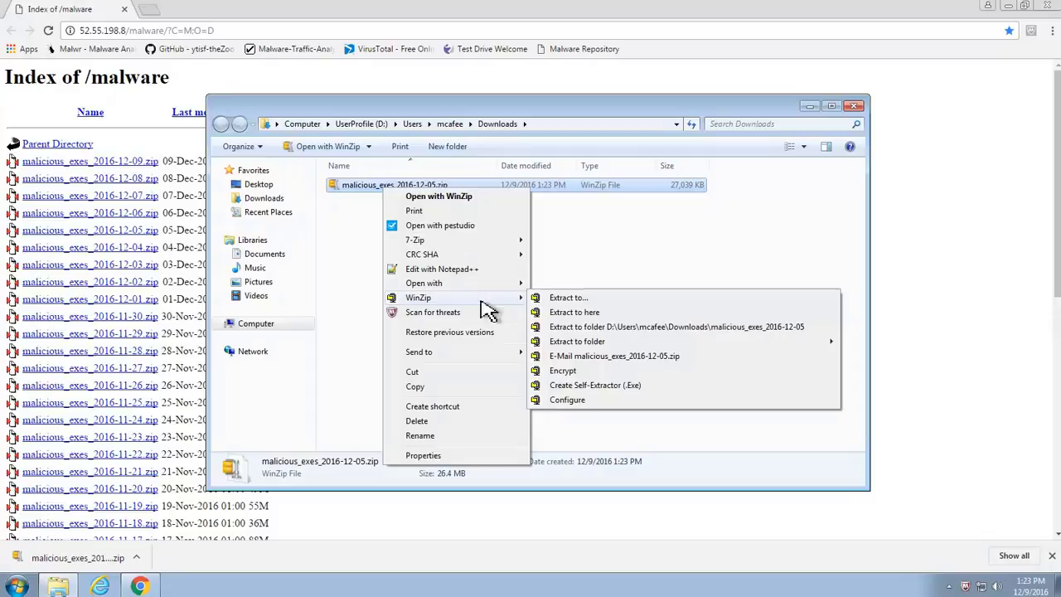
pyautogui.click(575, 312)
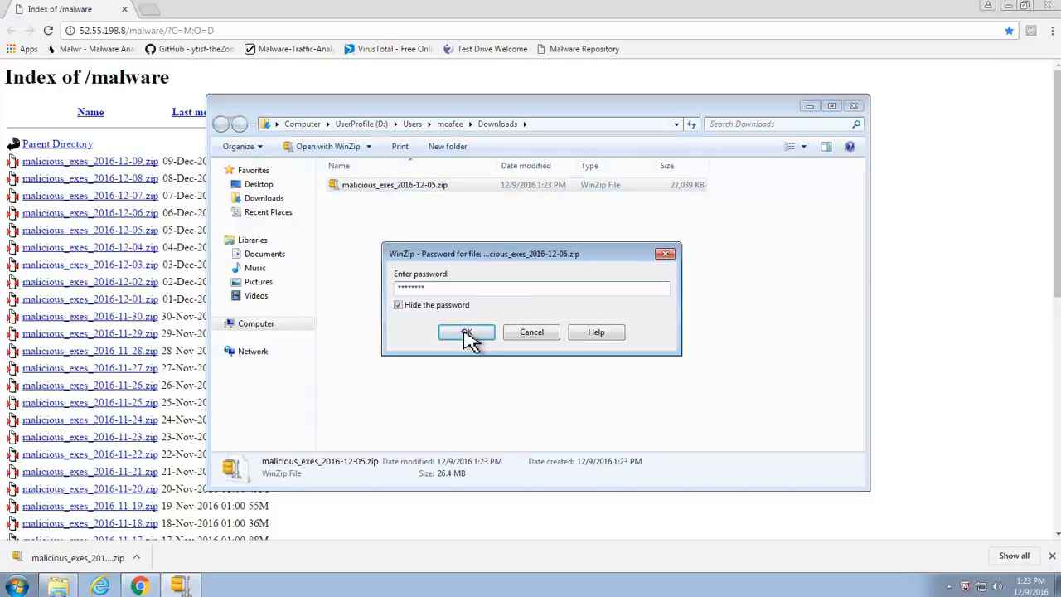
pyautogui.click(466, 331)
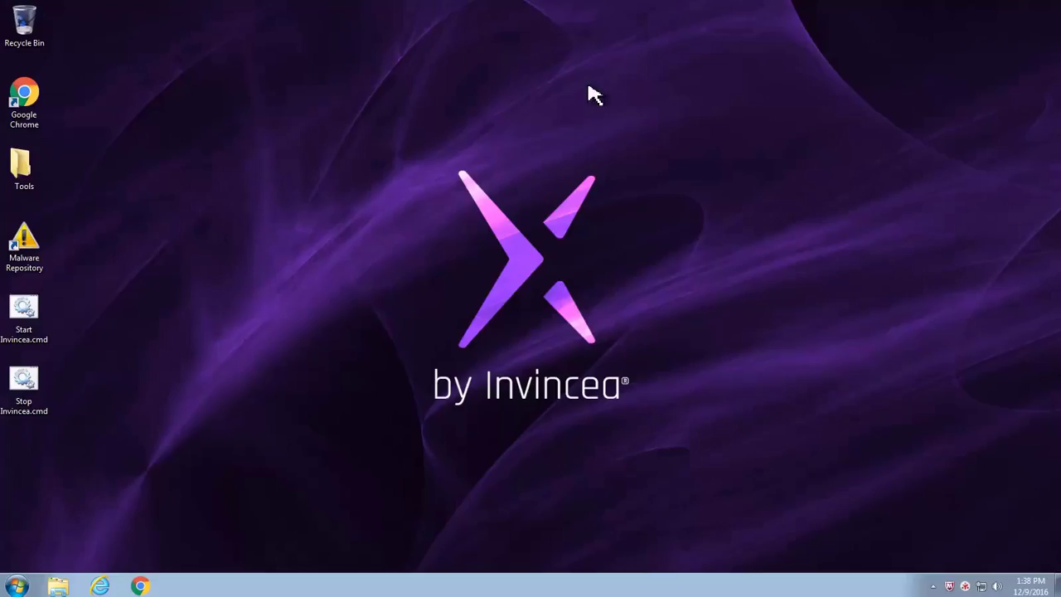
# Step: Disable On-Access Scan in McAfee Endpoint Security's Threat Prevention settings
pyautogui.rightClick(964, 586)
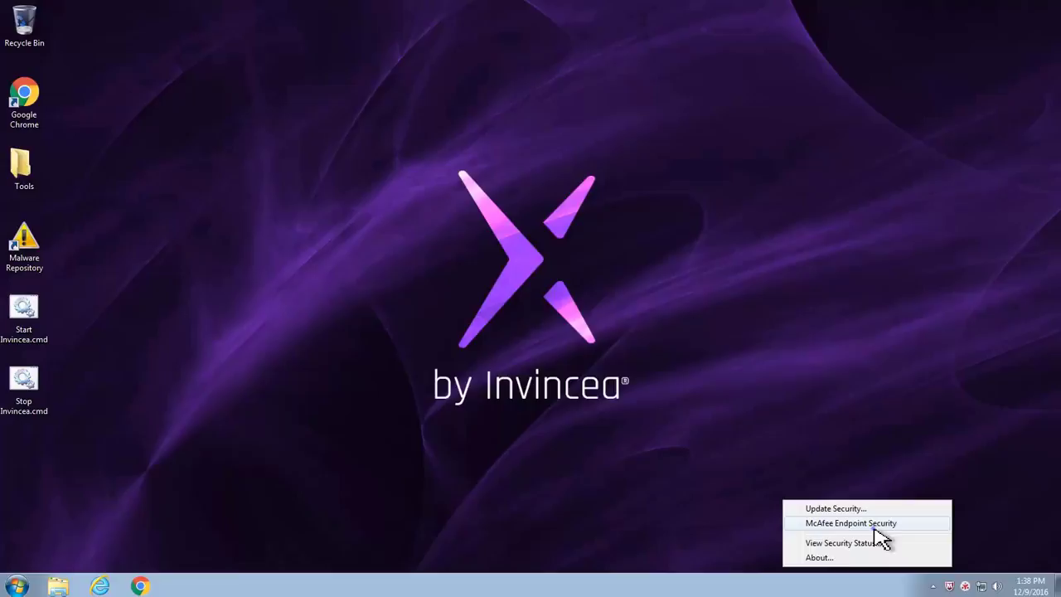
pyautogui.click(852, 523)
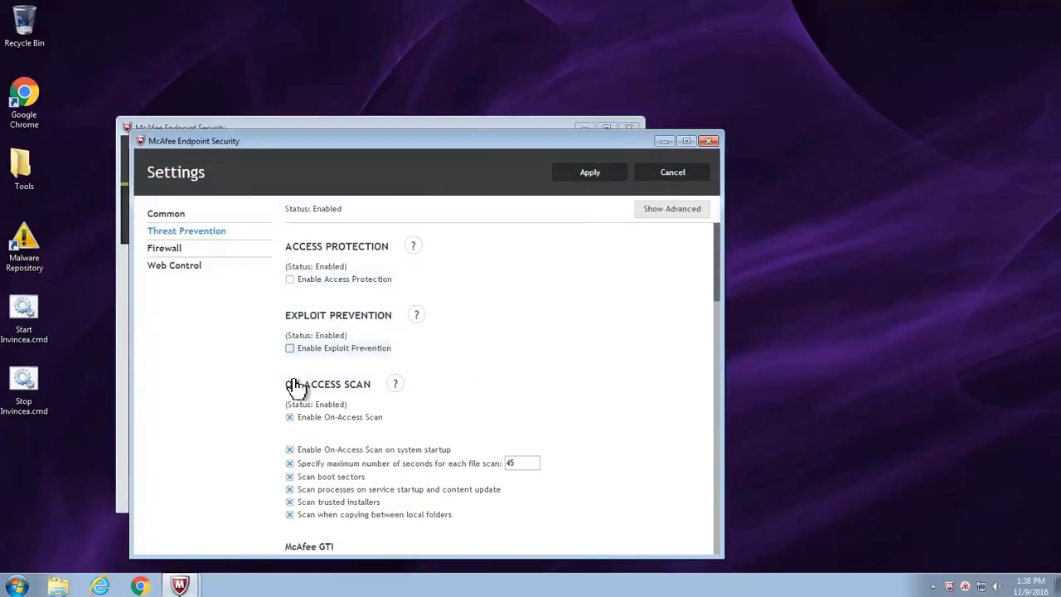
pyautogui.click(289, 416)
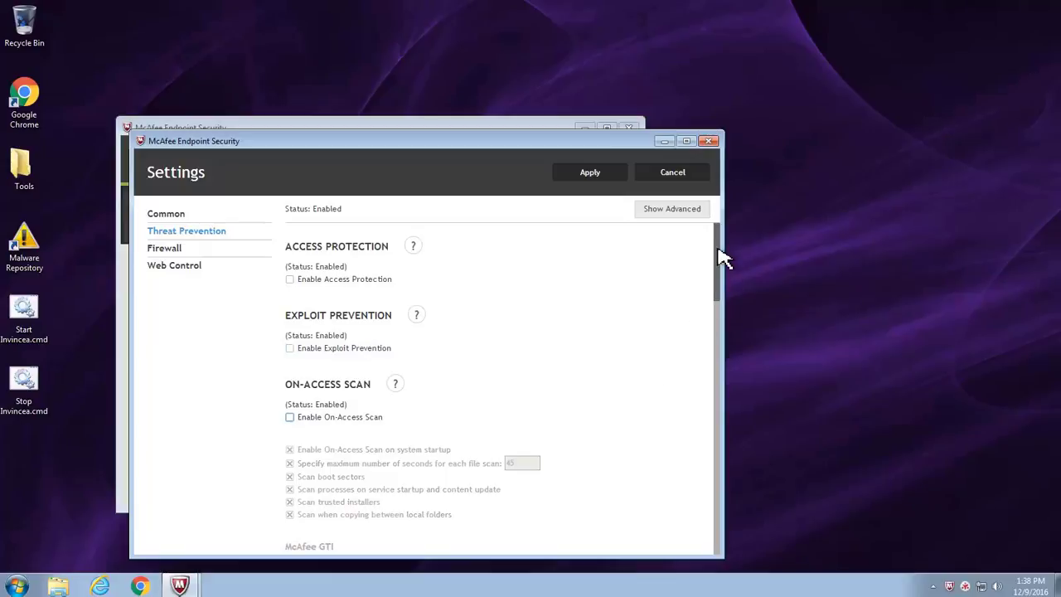
pyautogui.scroll(-3)
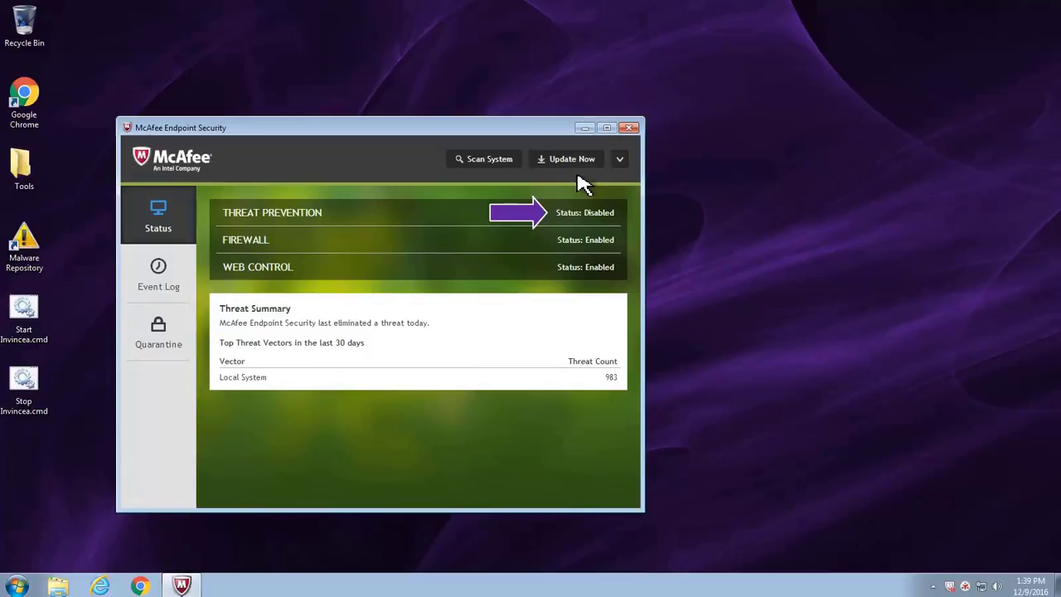
pyautogui.moveTo(630, 128)
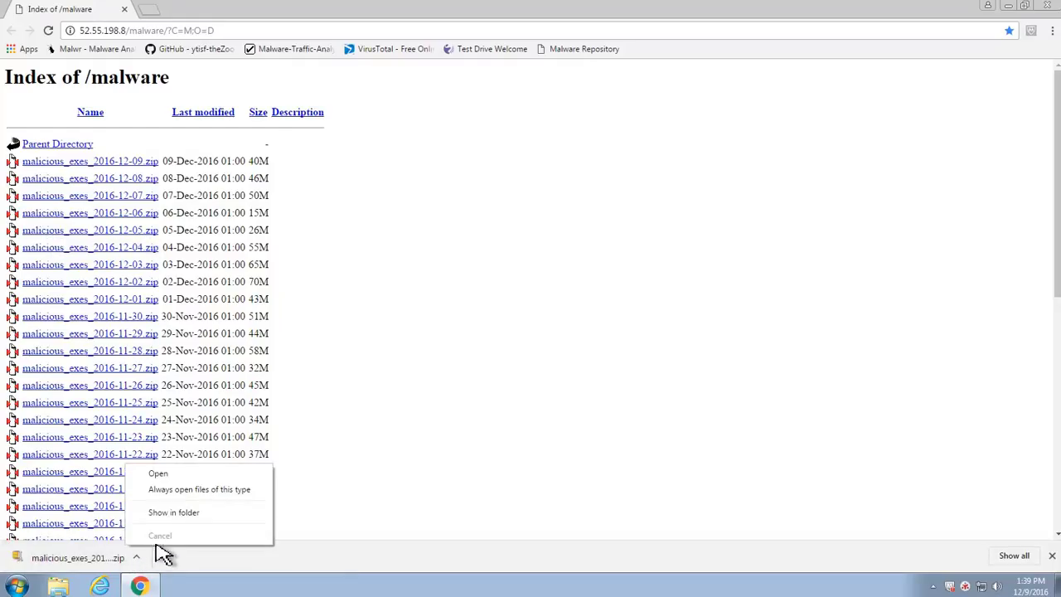
# Step: Locate the downloaded malware zip and extract it into Downloads with WinZip
pyautogui.click(174, 512)
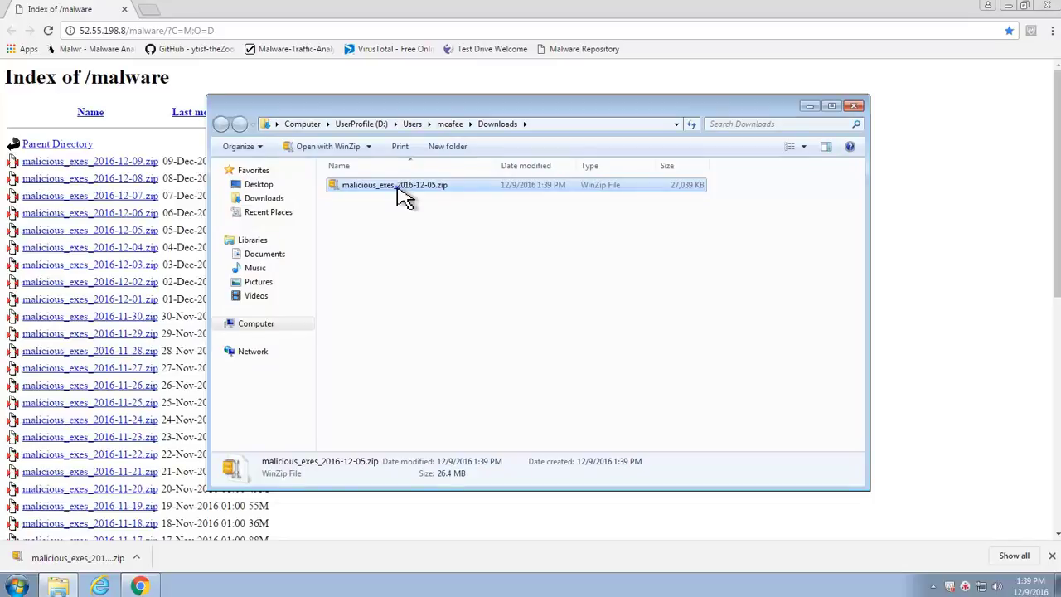
pyautogui.rightClick(395, 184)
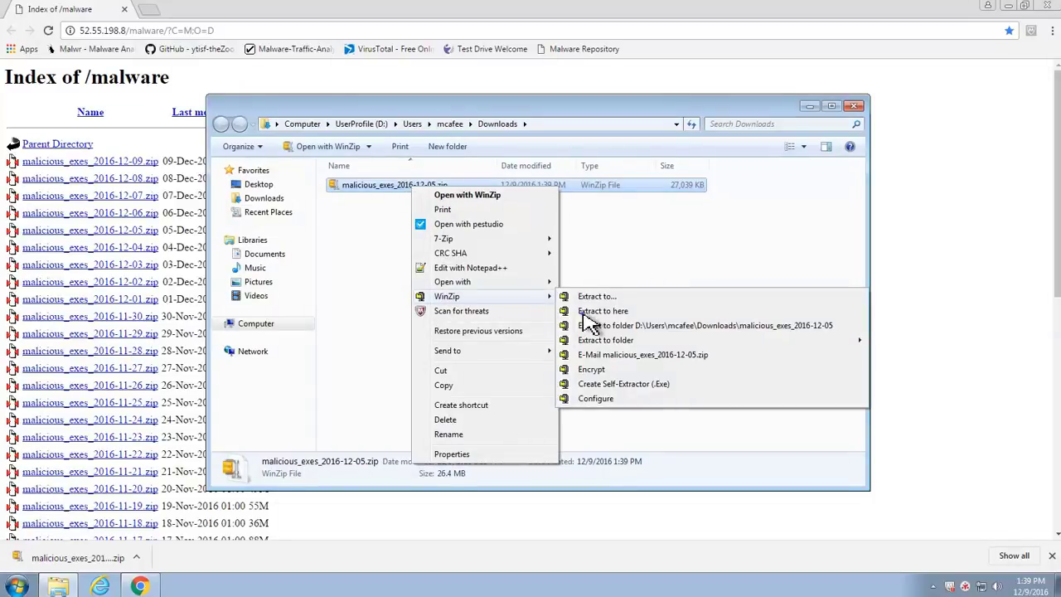
pyautogui.click(704, 325)
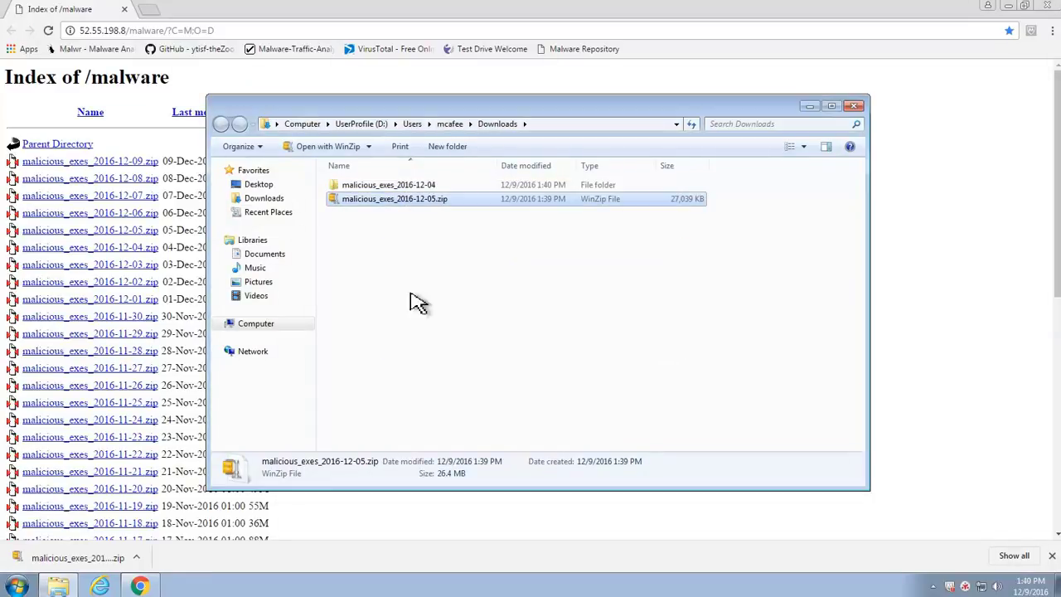
# Step: Open the extracted malicious_exes_2016-12-04 folder and view the Invincea alert's analysis
pyautogui.doubleClick(388, 184)
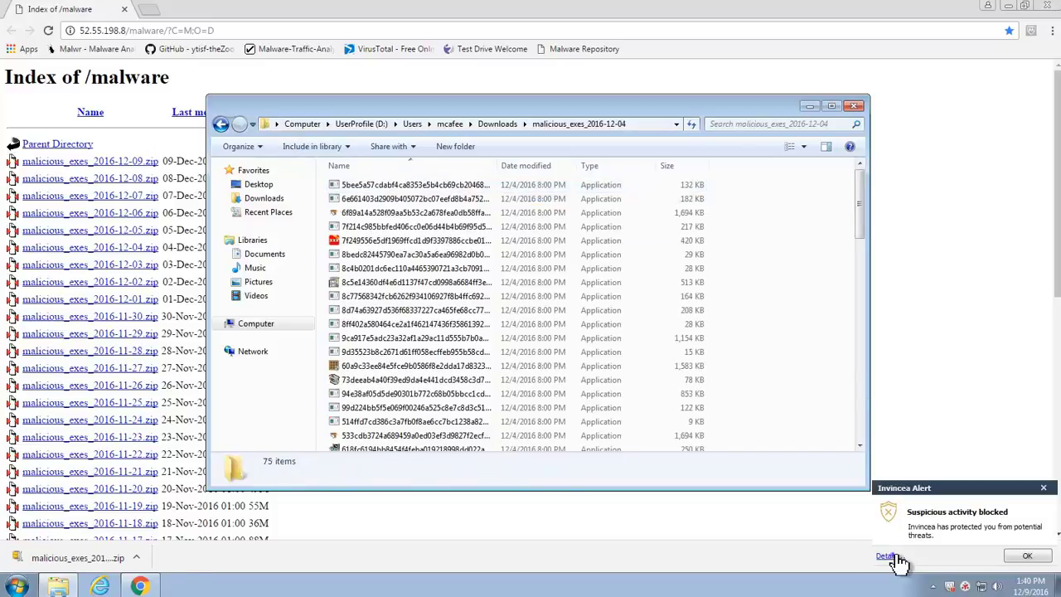
pyautogui.click(886, 556)
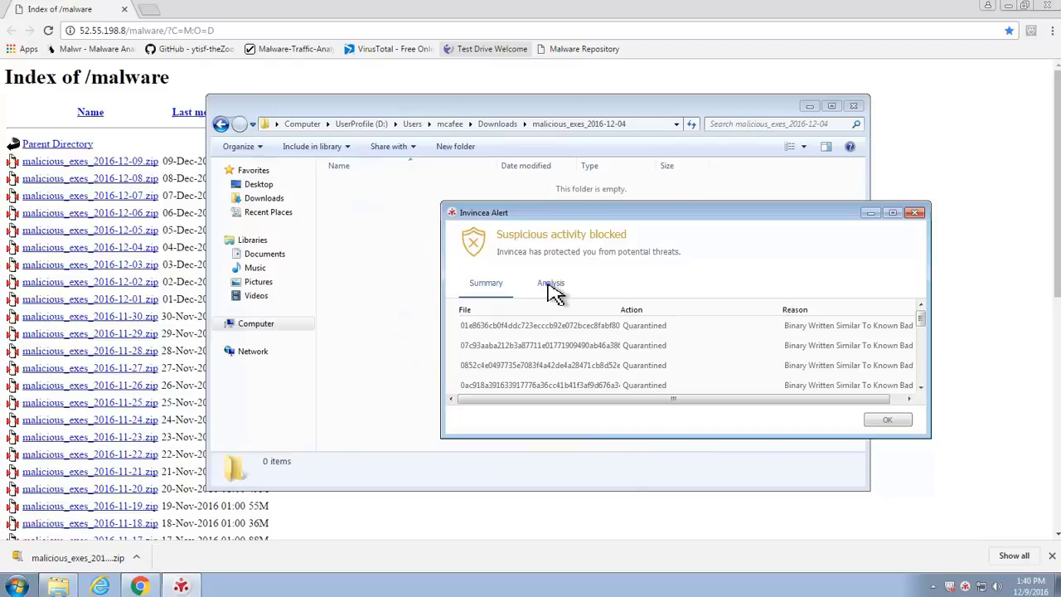
pyautogui.click(551, 283)
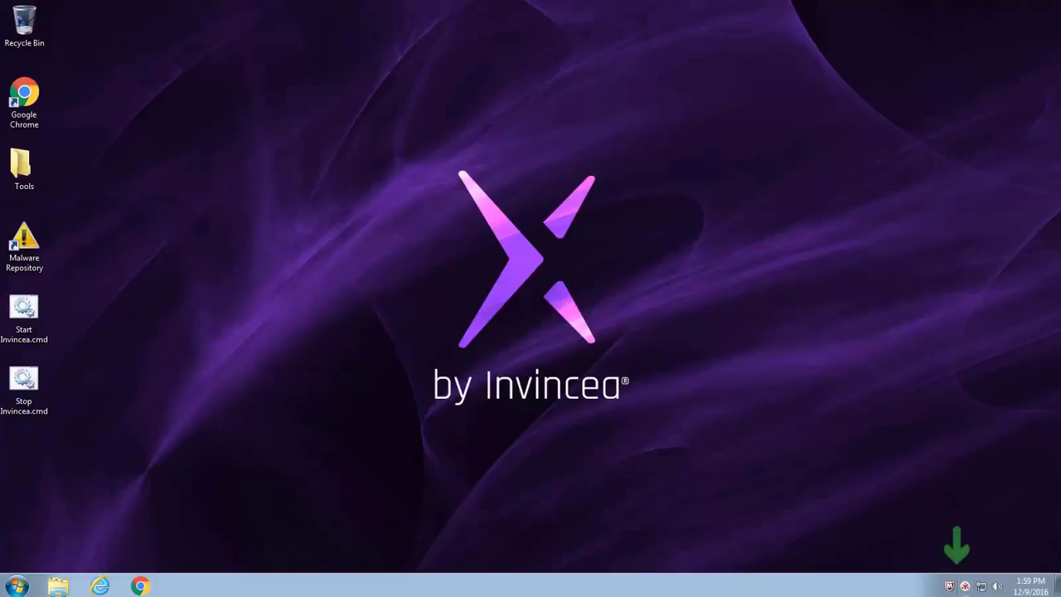
# Step: Re-extract the 2016-12-05 archive with its password and view Invincea's Analysis tab
pyautogui.click(24, 244)
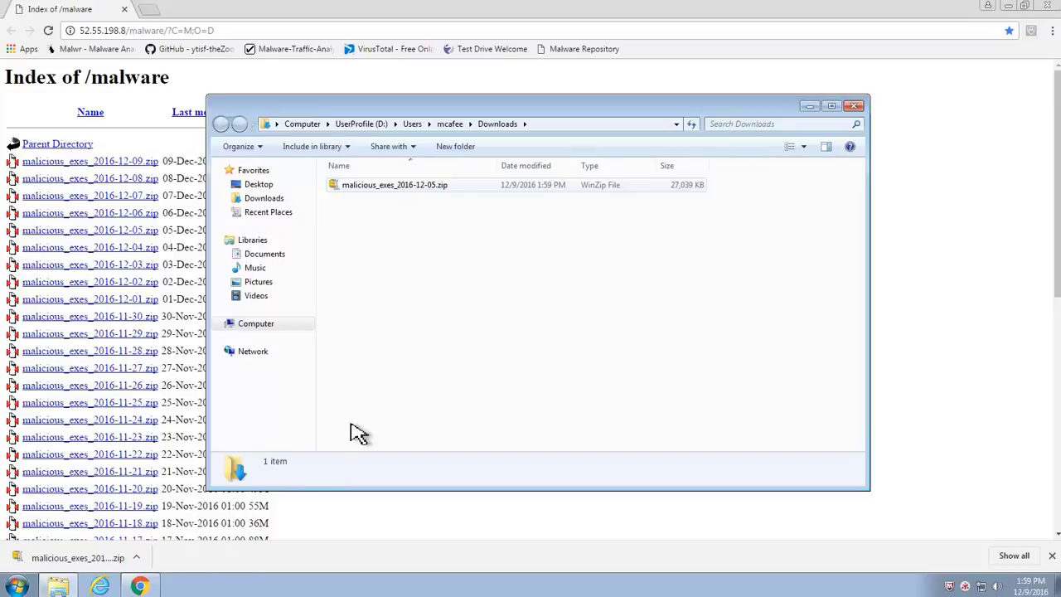
pyautogui.rightClick(394, 184)
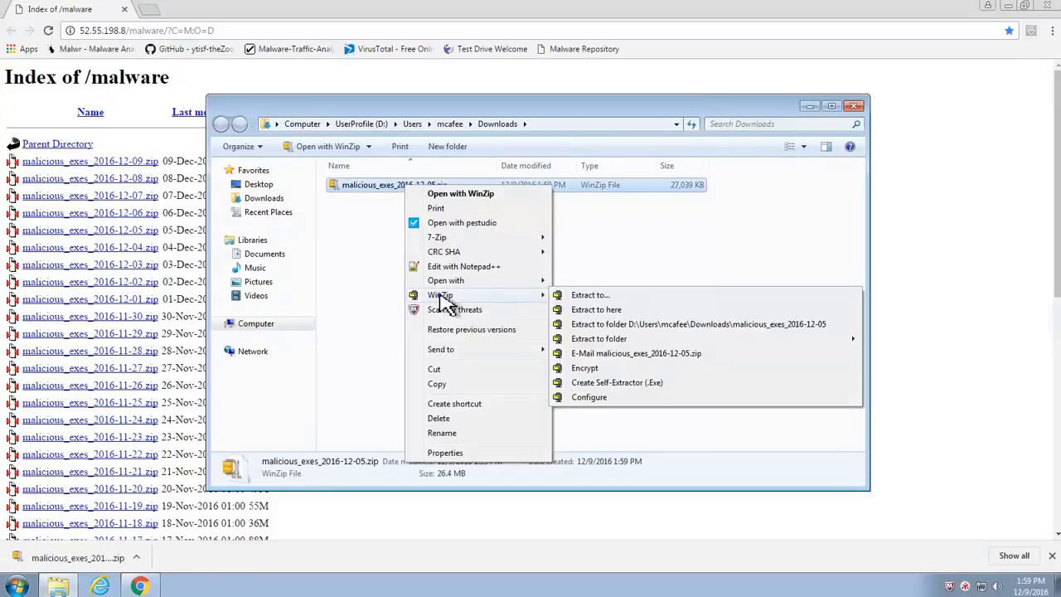
pyautogui.click(590, 294)
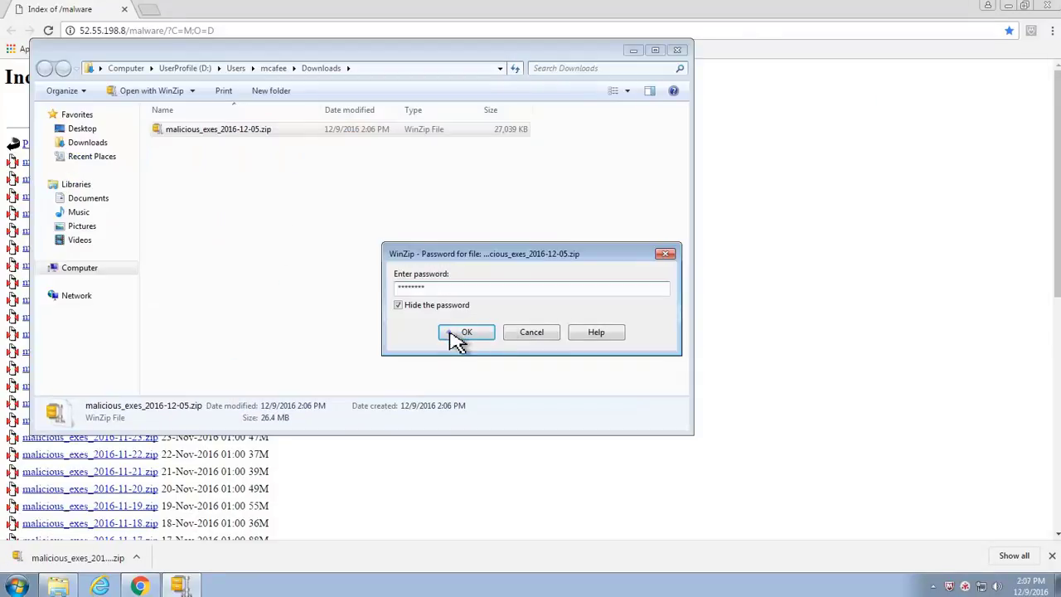
pyautogui.click(466, 332)
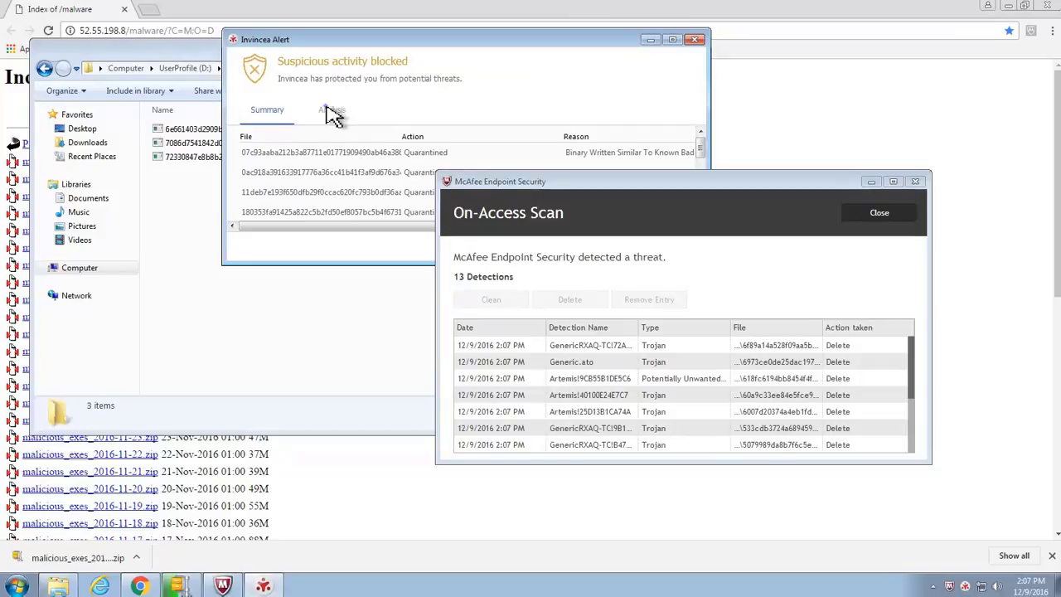
pyautogui.click(332, 110)
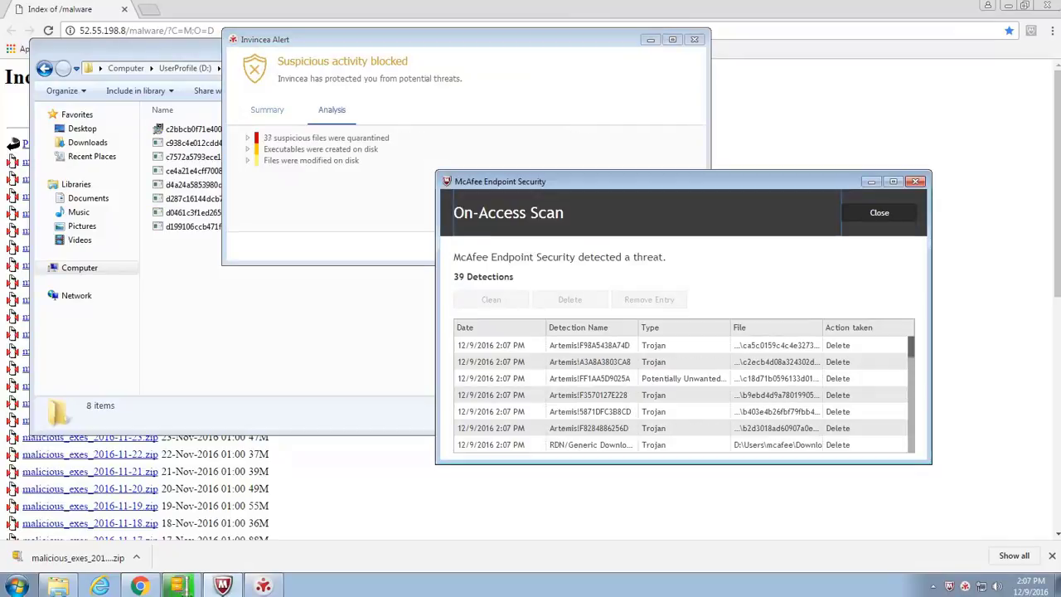